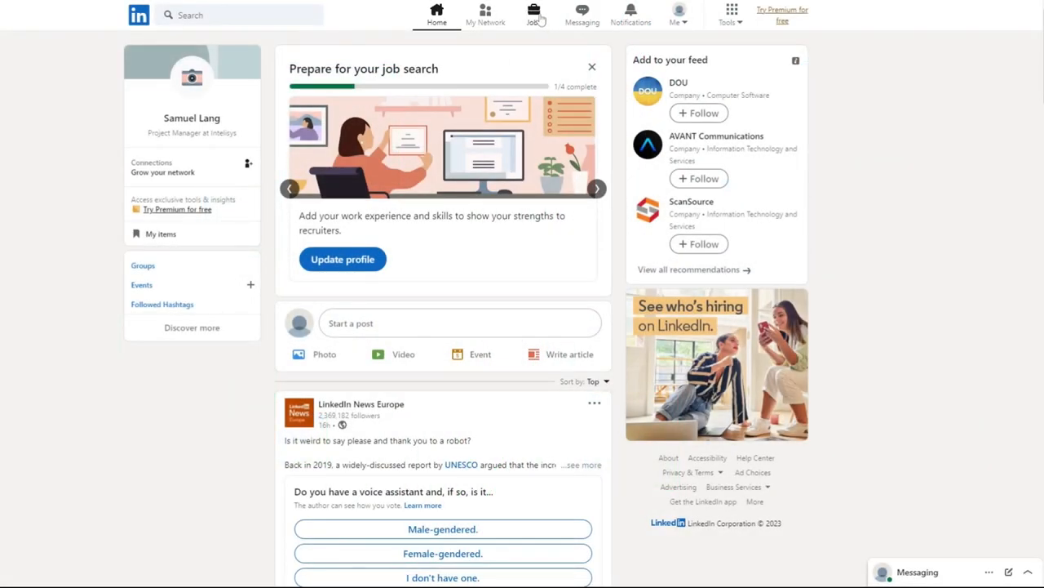
Step: Search LinkedIn Jobs for 'data scientist' positions located in Portugal
left_click(533, 12)
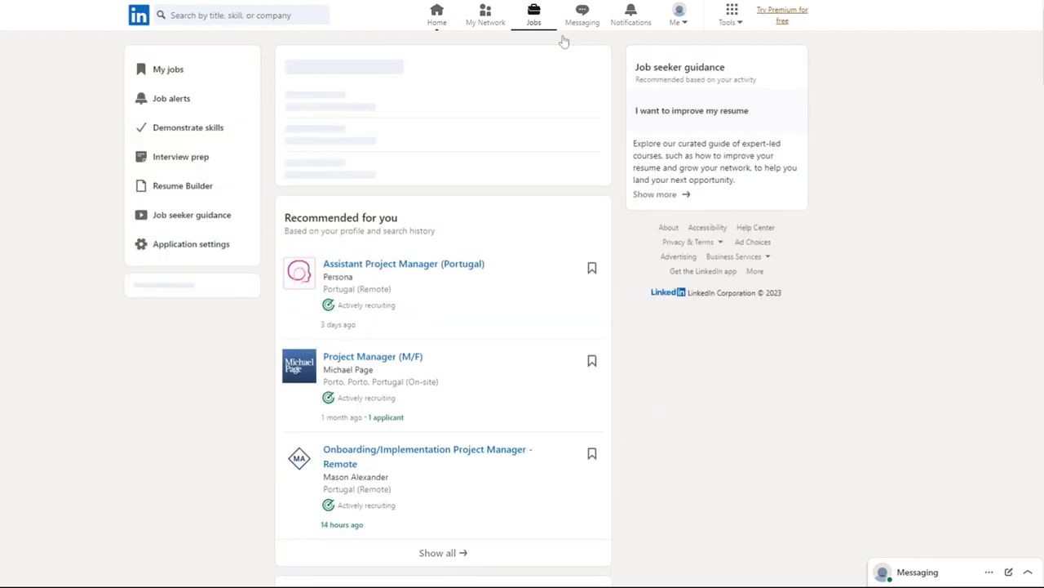
left_click(213, 15)
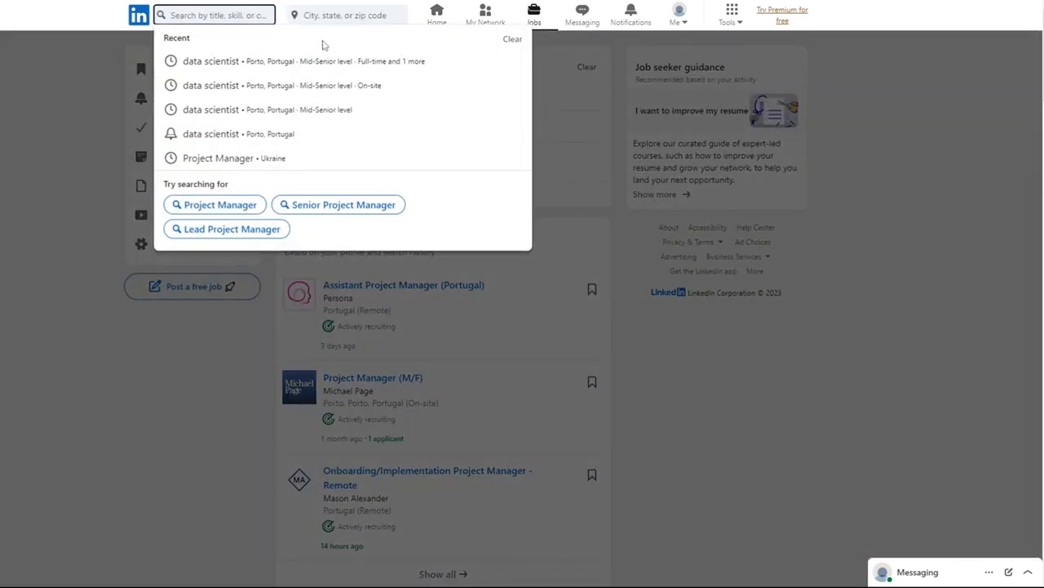
type("data")
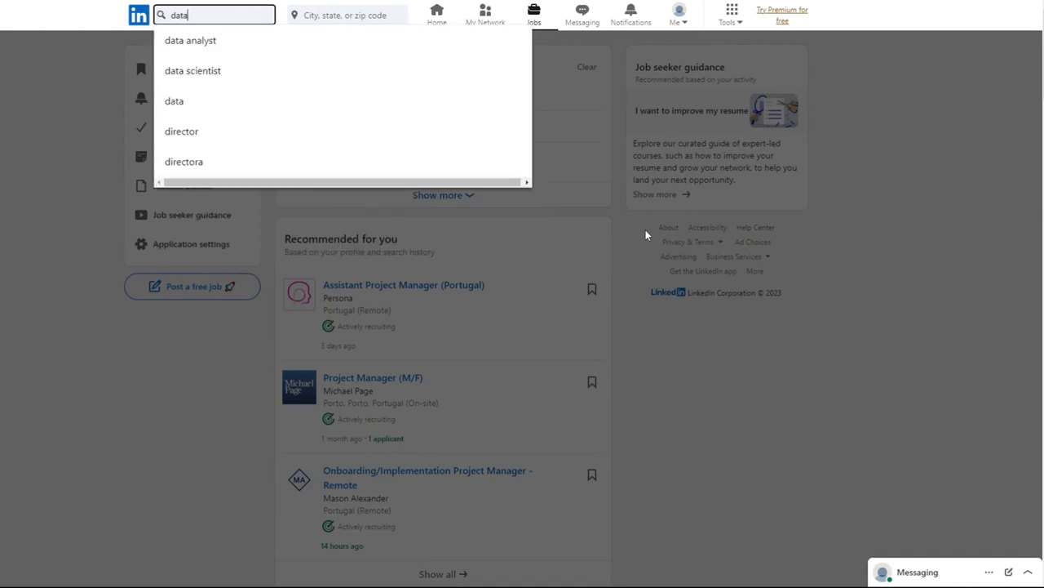
type("scientist")
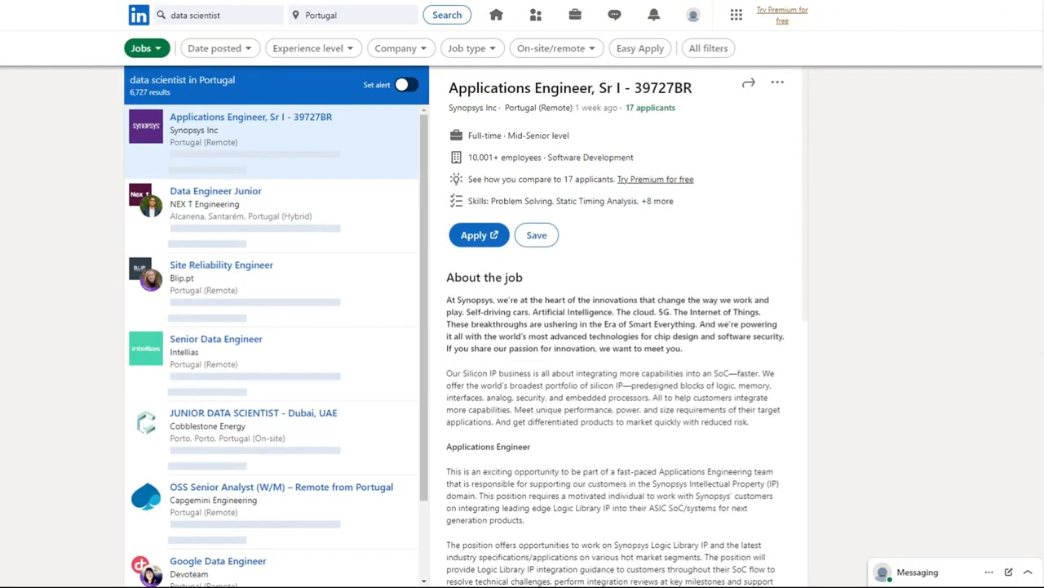
Step: Filter the job results to Mid-Senior experience level and On-site workplace type
left_click(312, 48)
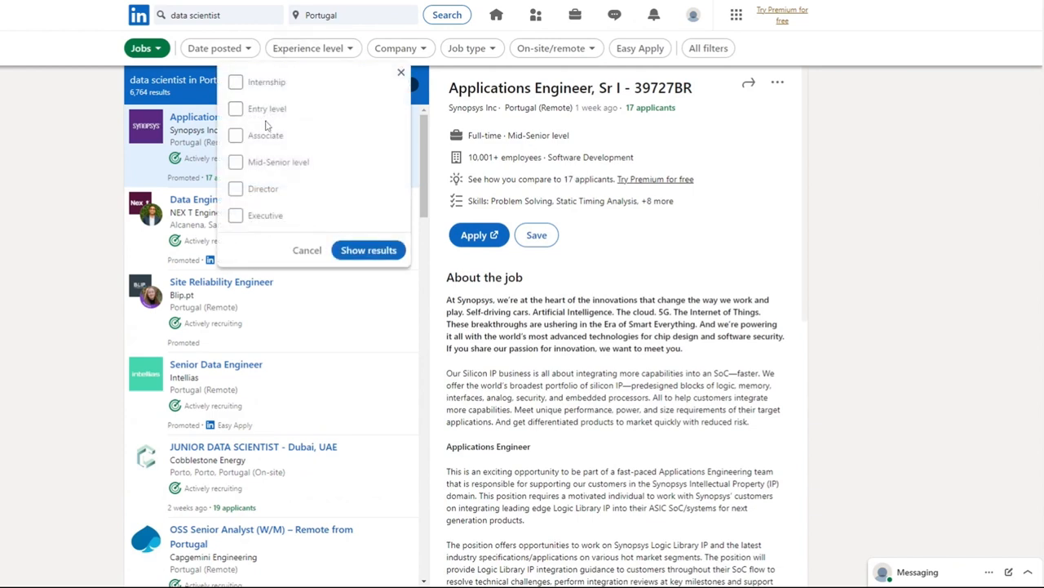
left_click(368, 250)
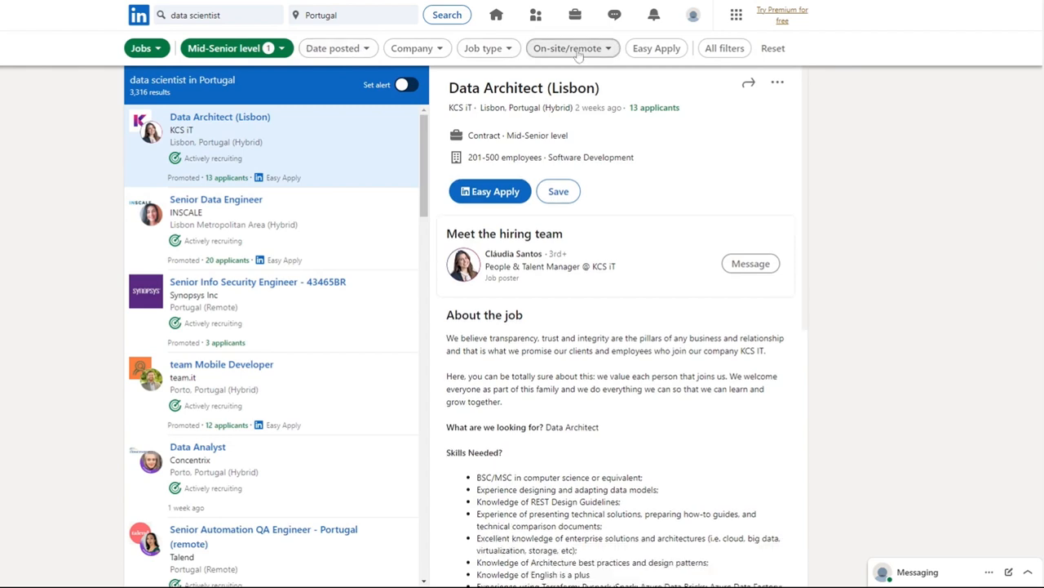
left_click(573, 47)
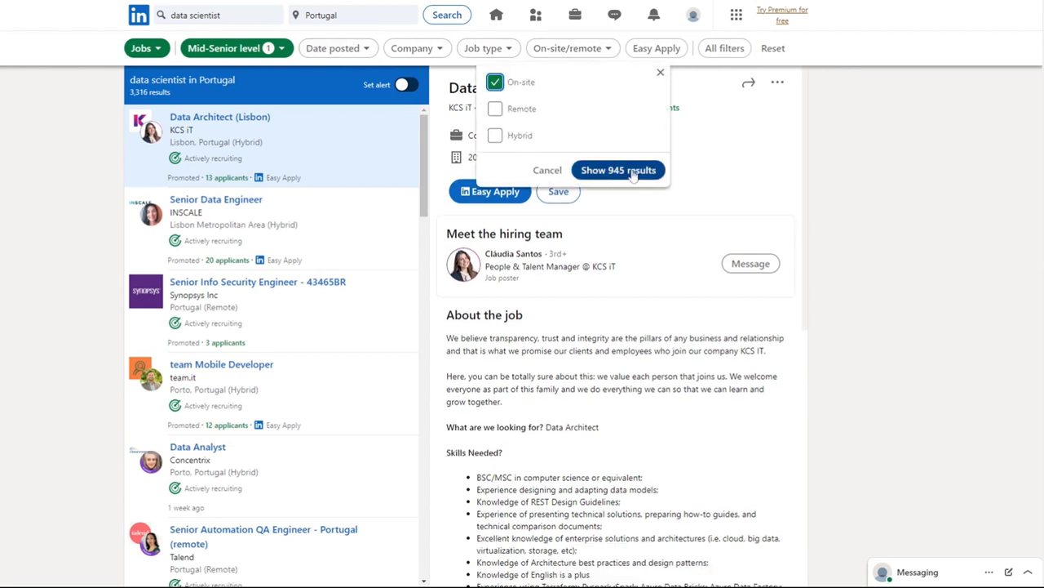
left_click(618, 169)
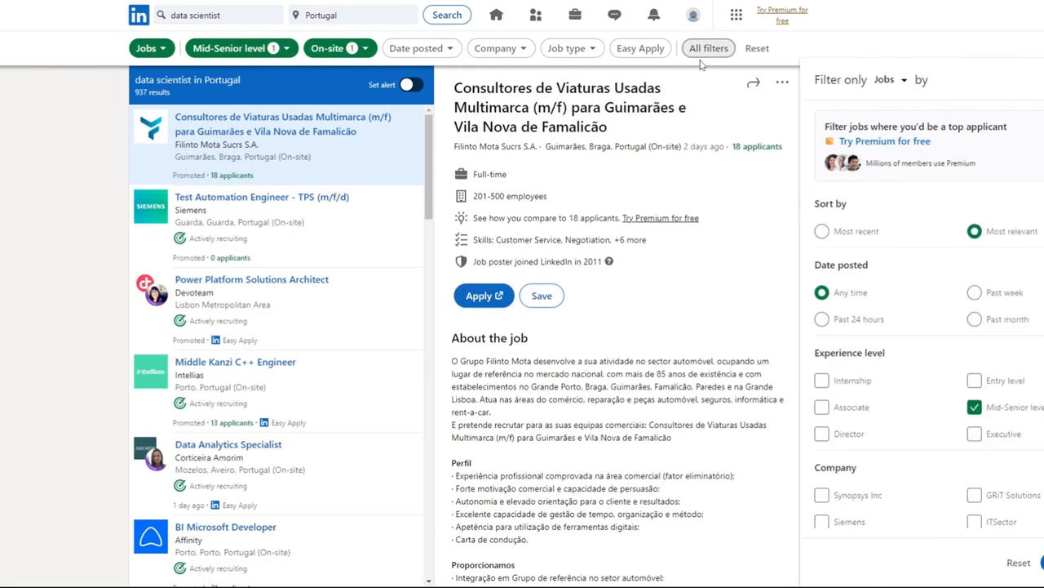
Step: Add Porto location and Technology, Information and Internet industry filters, then show the 5 results
left_click(709, 47)
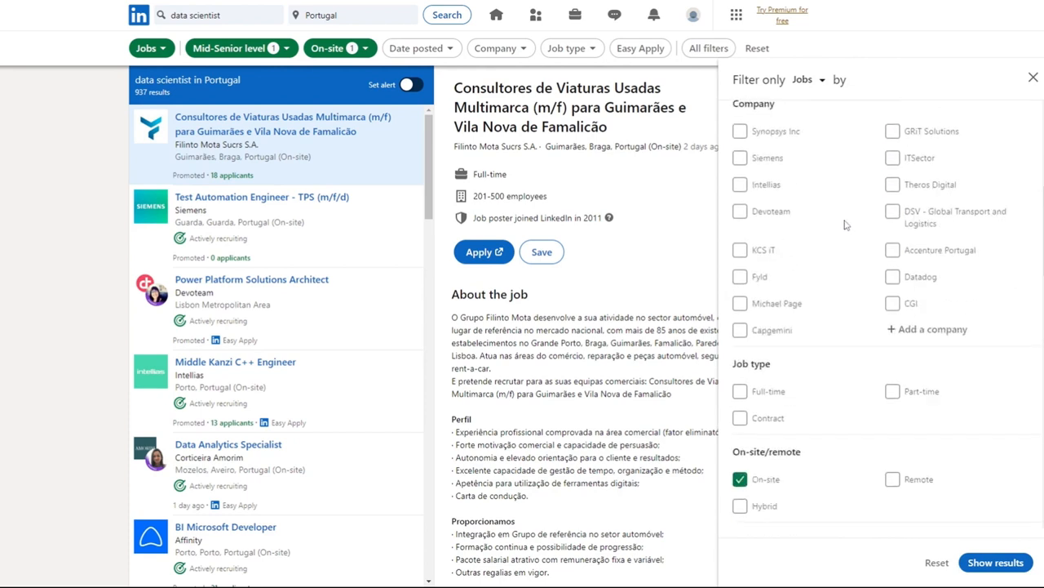
scroll("down", 3)
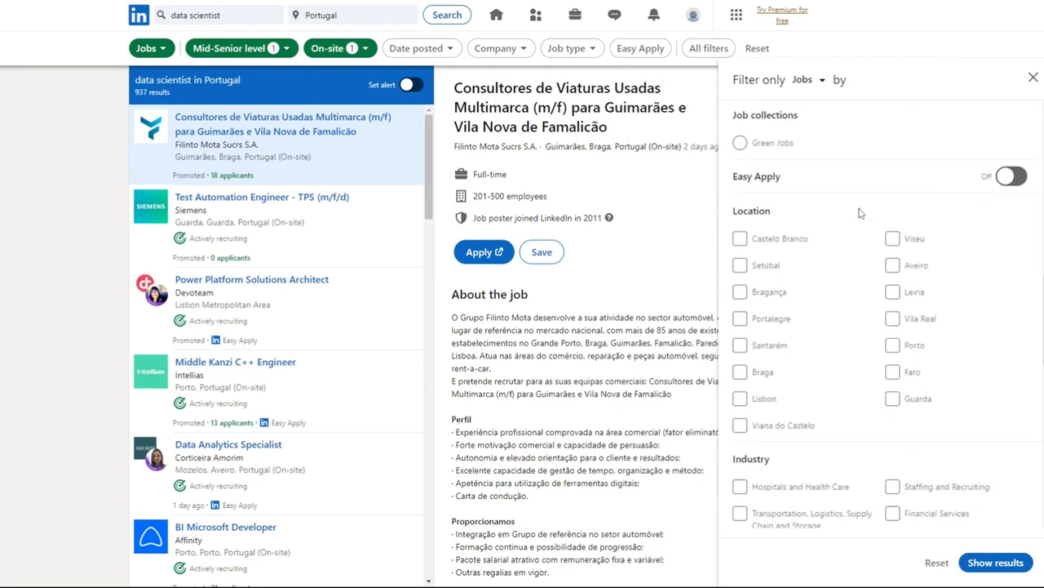
left_click(891, 344)
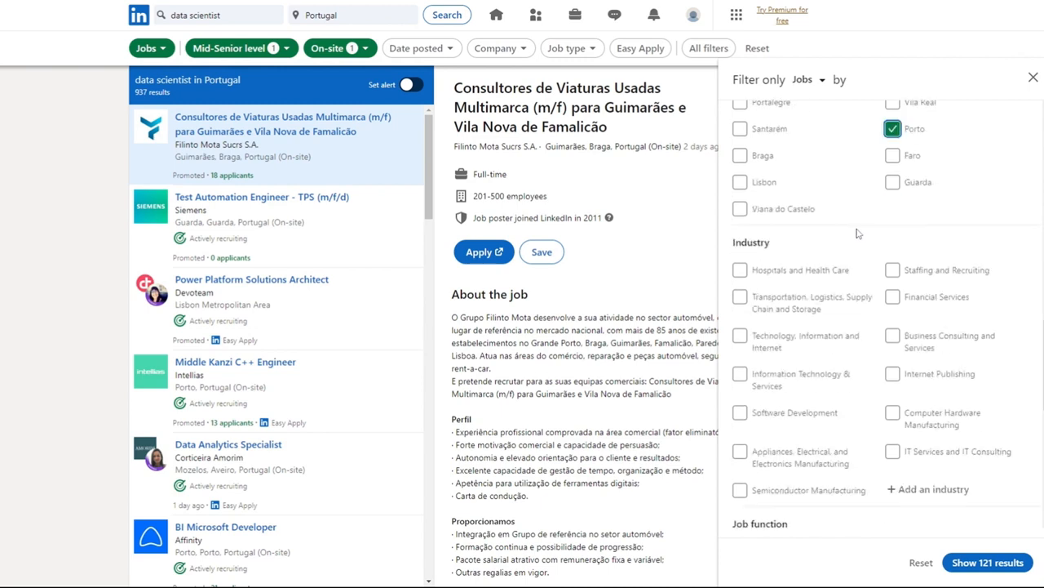
left_click(739, 340)
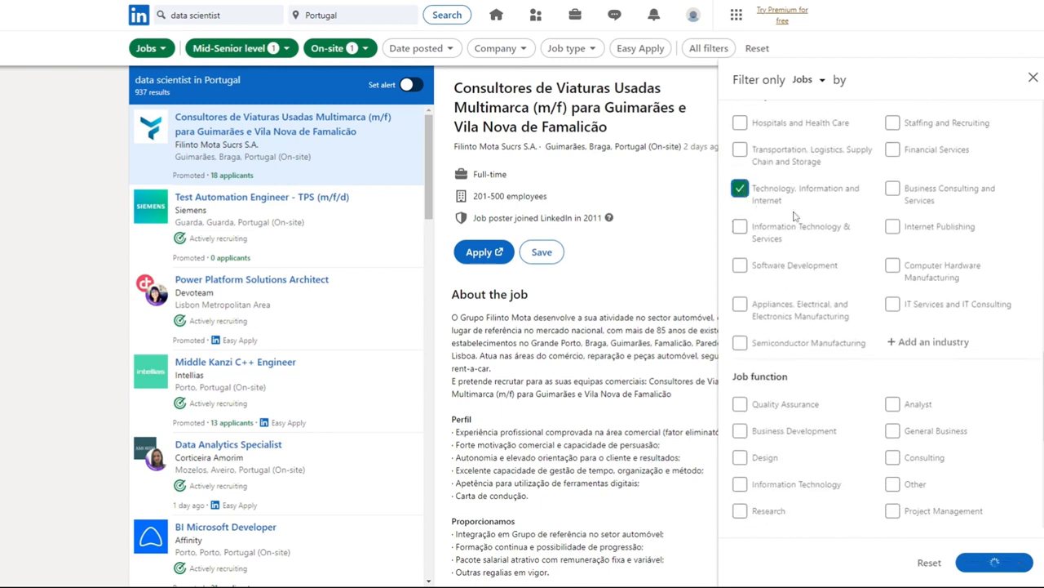
scroll("down", 3)
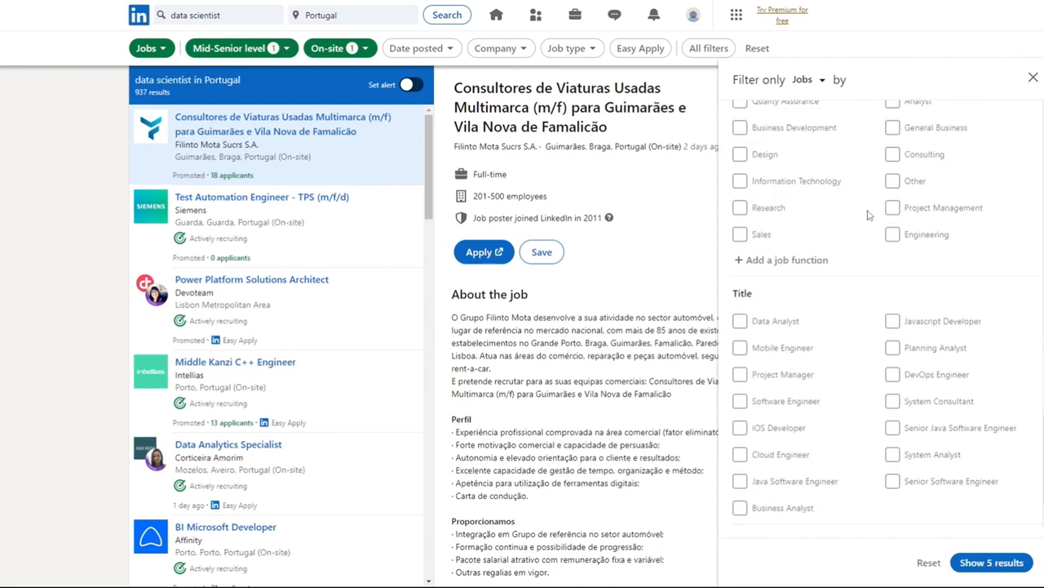
scroll("down", 3)
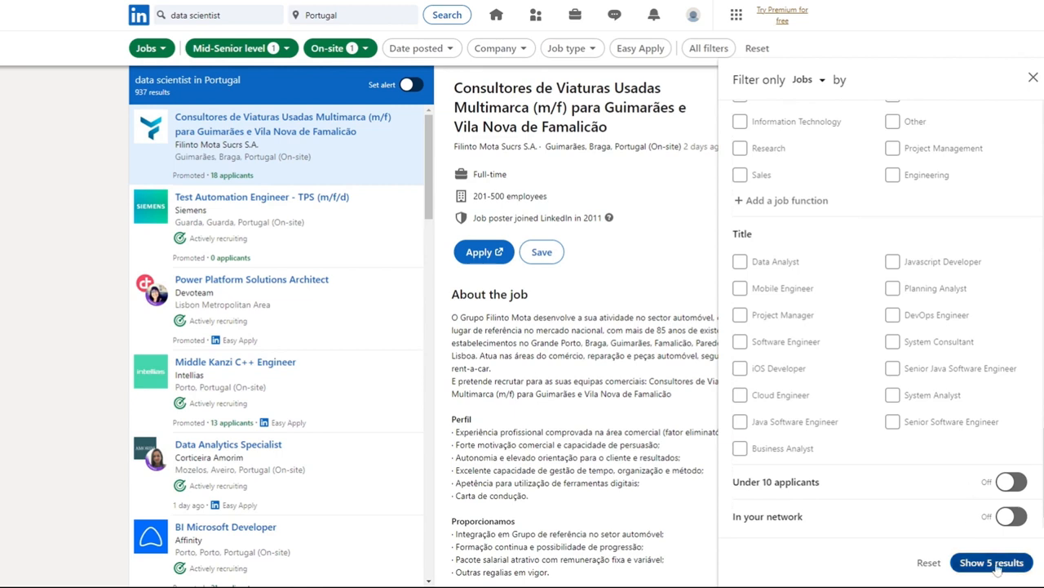
left_click(991, 562)
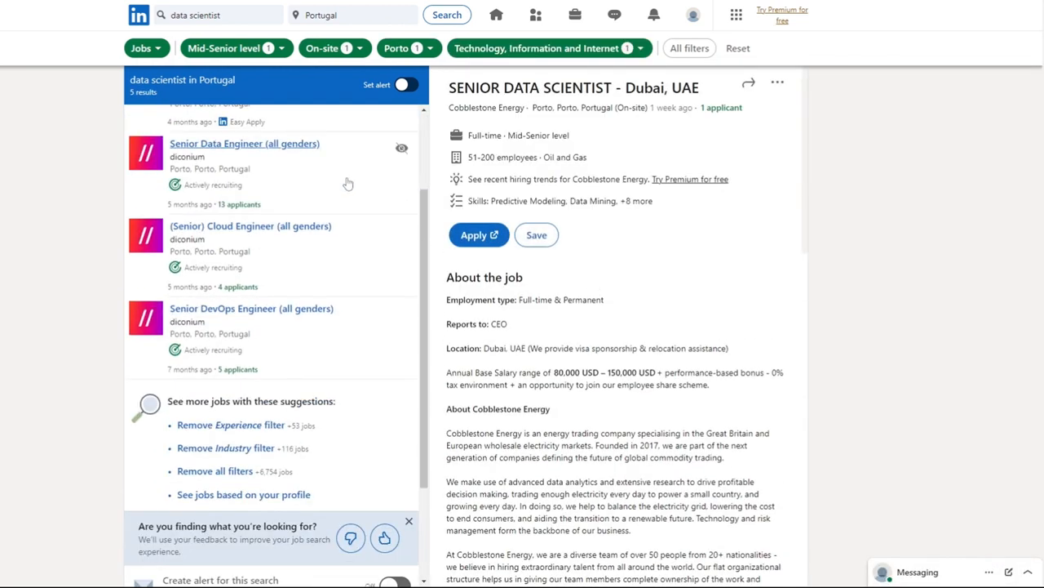
scroll("up", 3)
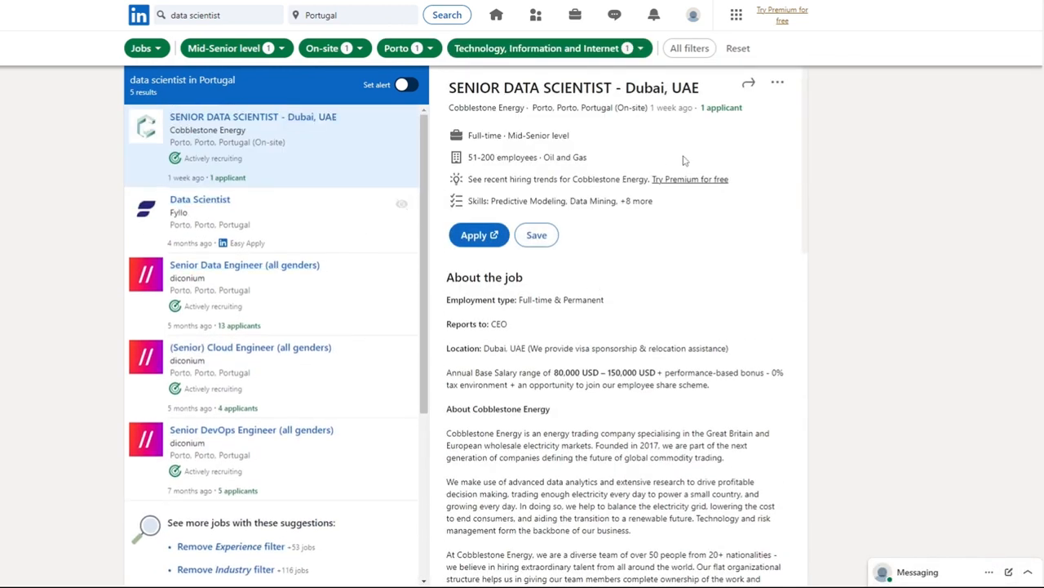
mouse_move(453, 296)
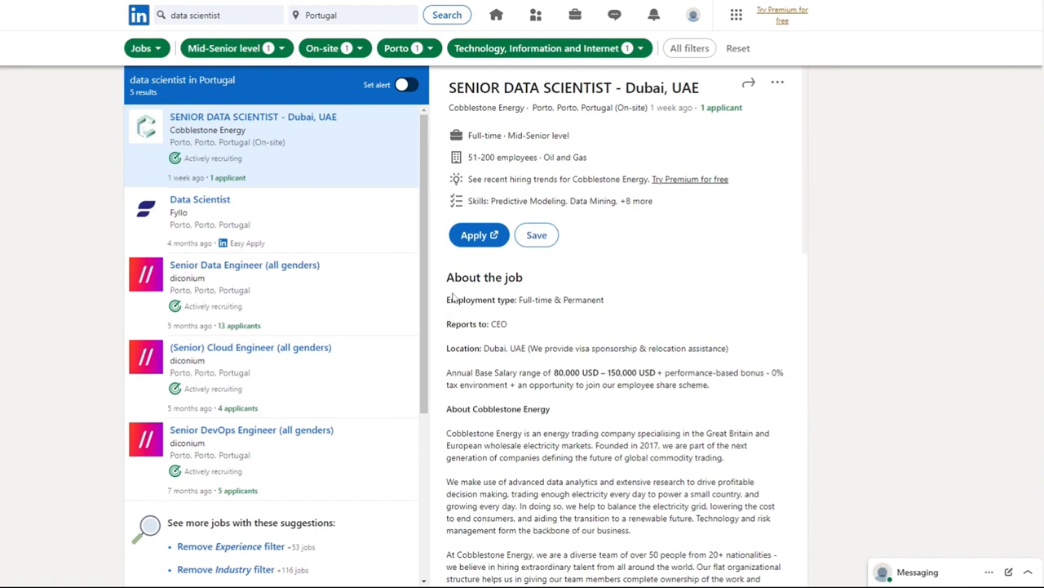
mouse_move(124, 18)
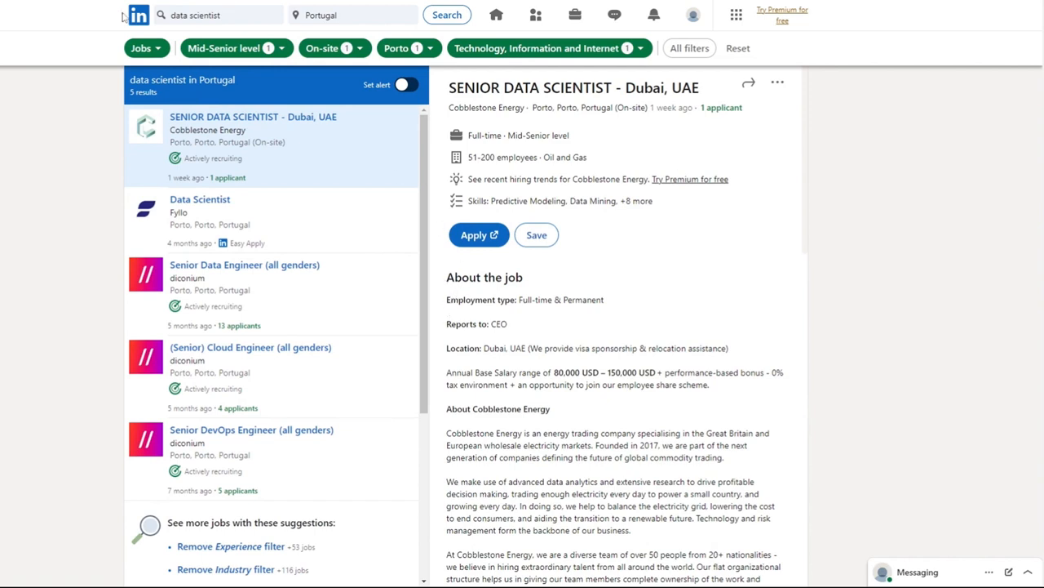
mouse_move(536, 15)
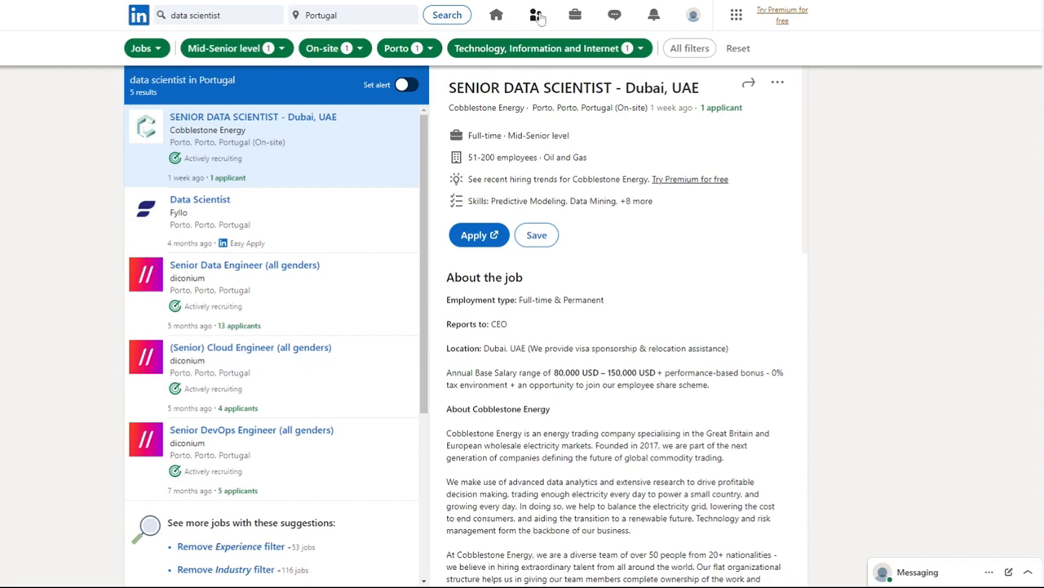
mouse_move(574, 15)
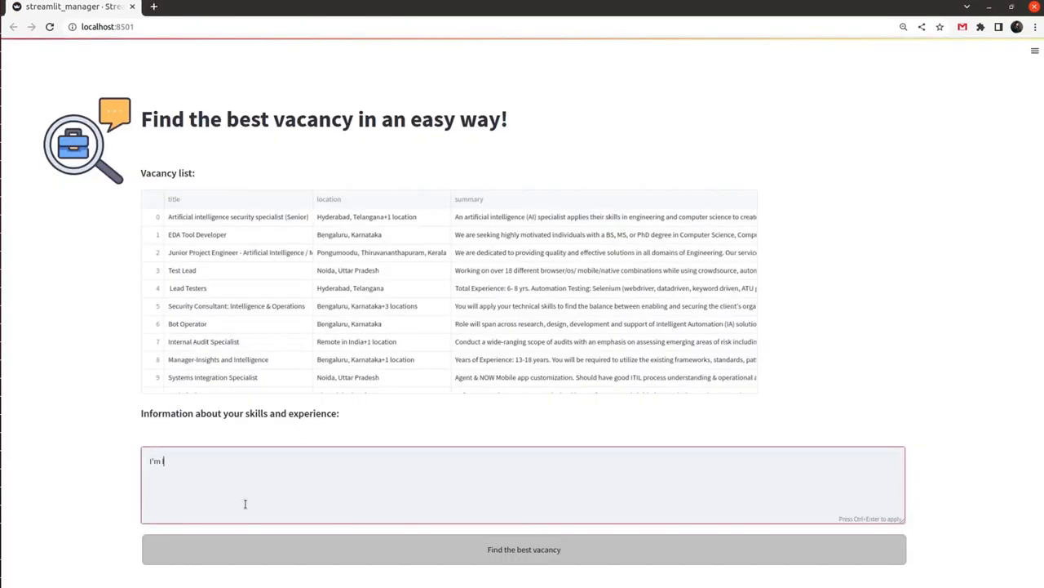
Step: Describe seeking a Bengaluru job with NLP experience and find the best vacancy (vacancy 1, 0.625)
type("looking for a job in Bengal")
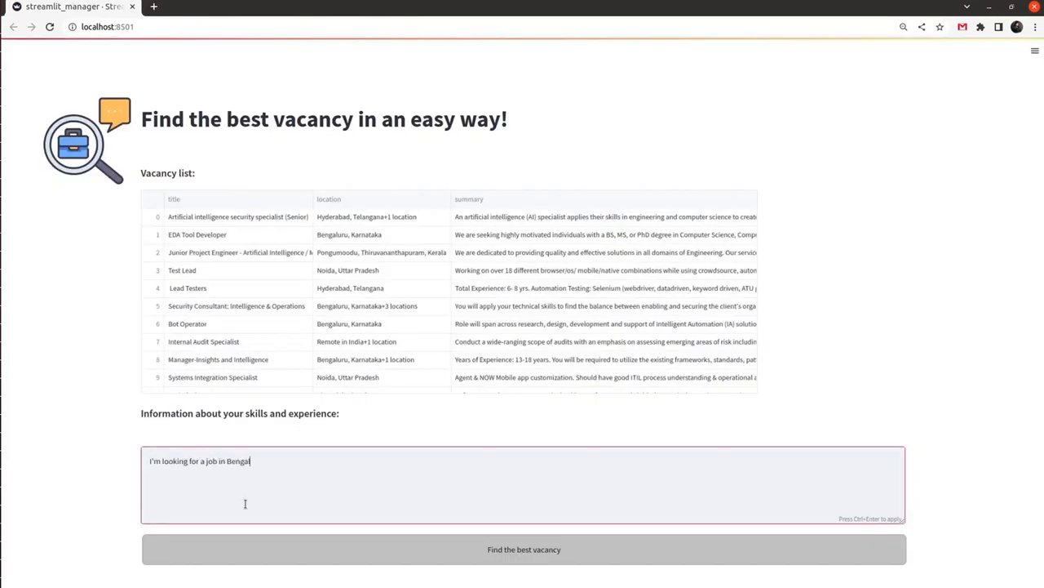
type("luru. I have an e")
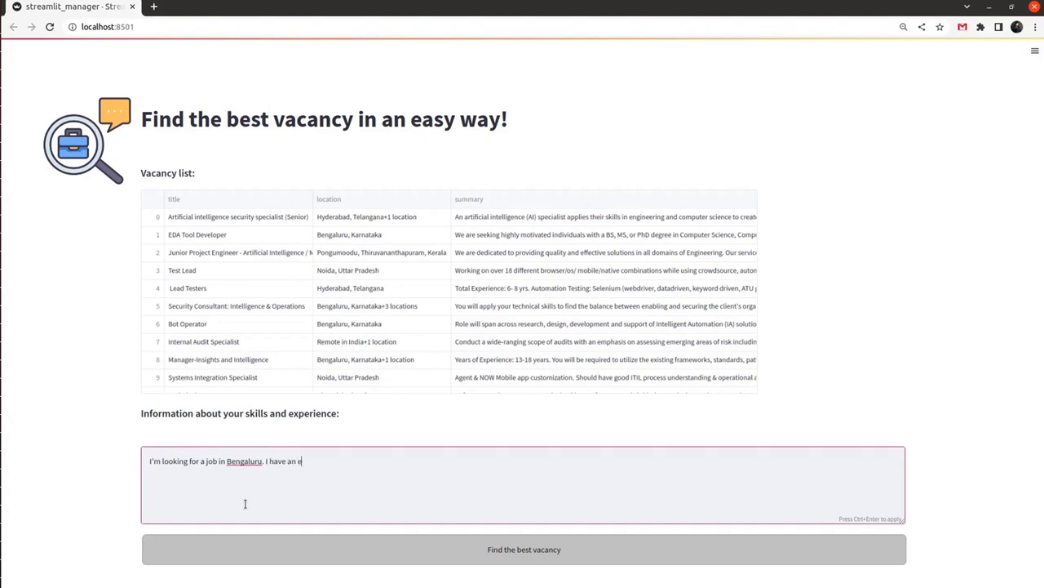
type("xperience in NLP.")
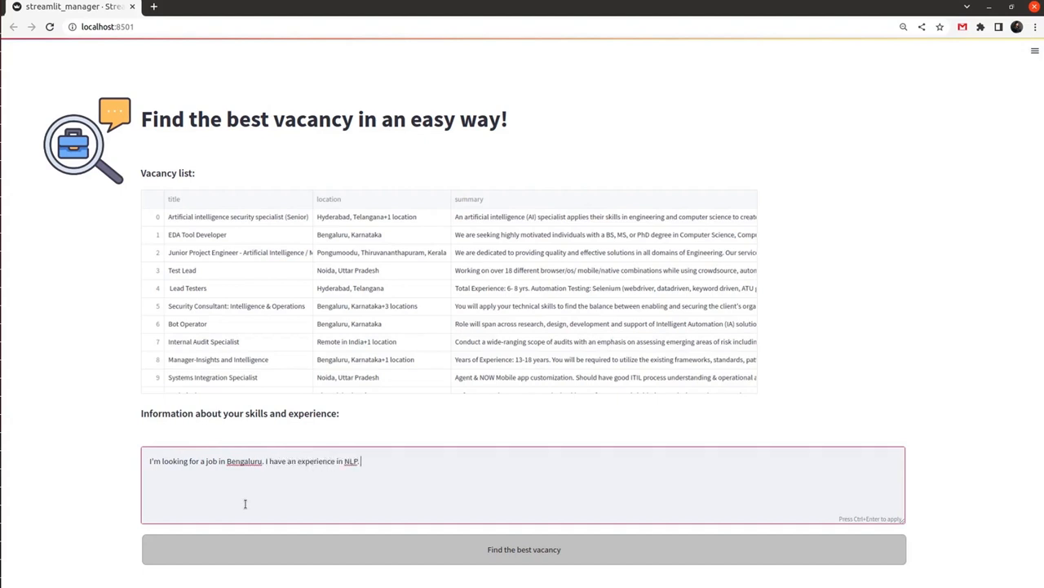
type("On top of that, I'm a Ph.D in Computer")
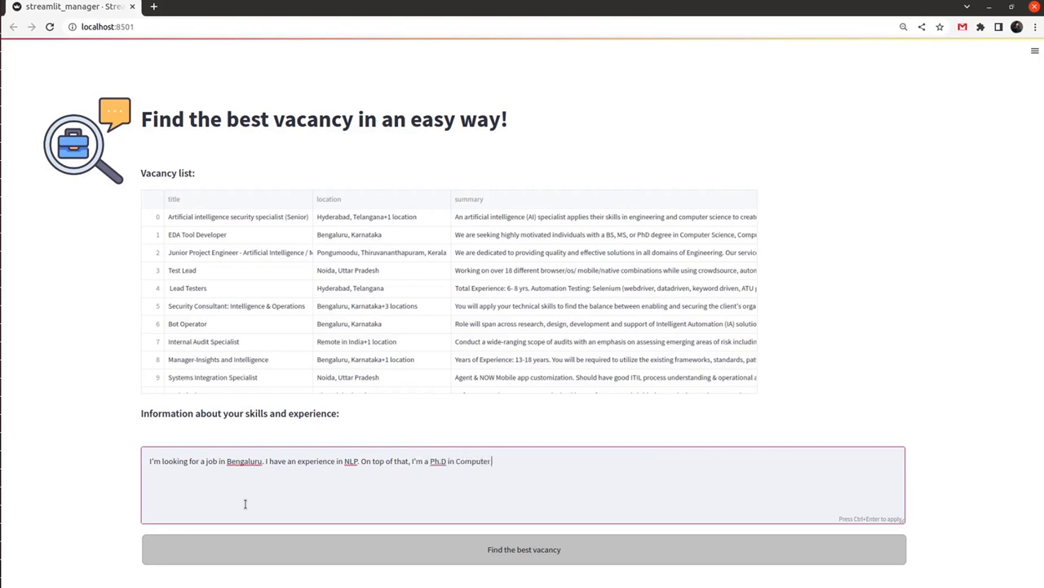
left_click(524, 548)
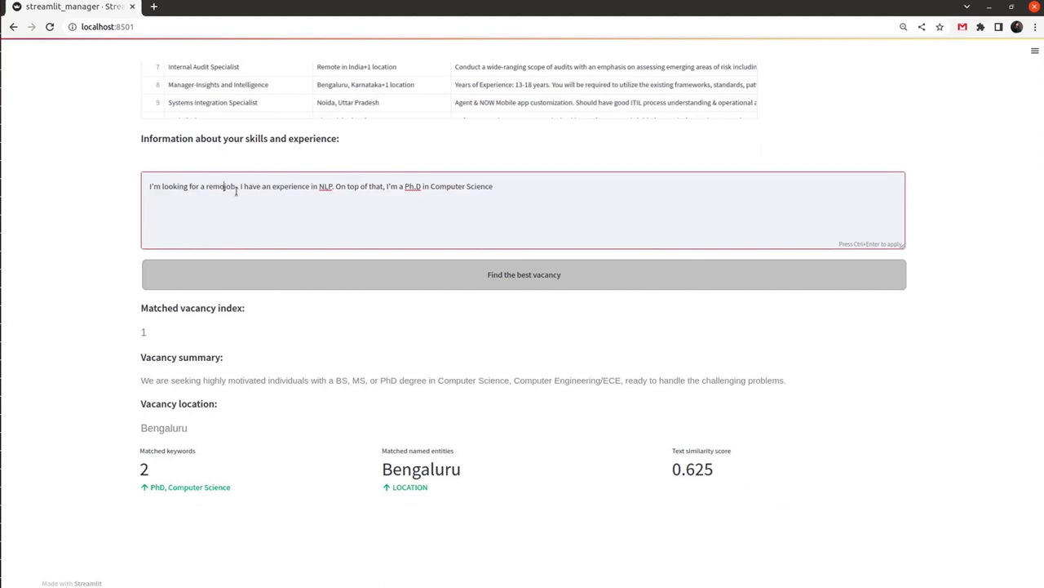
Step: Rerun the search for the remote-job description, matching vacancy 35, Remote in Chennai (0.614)
left_click(523, 273)
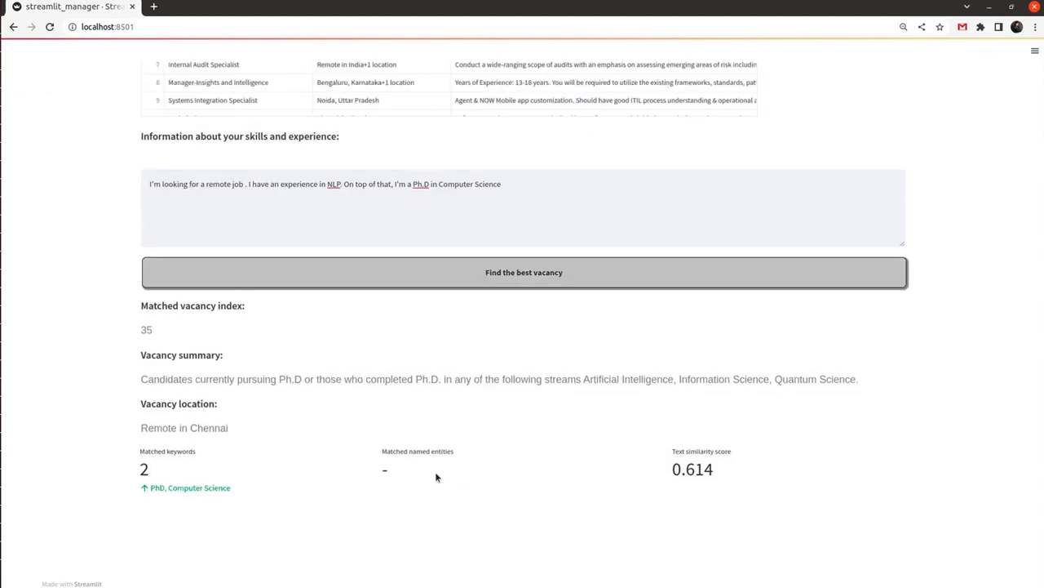